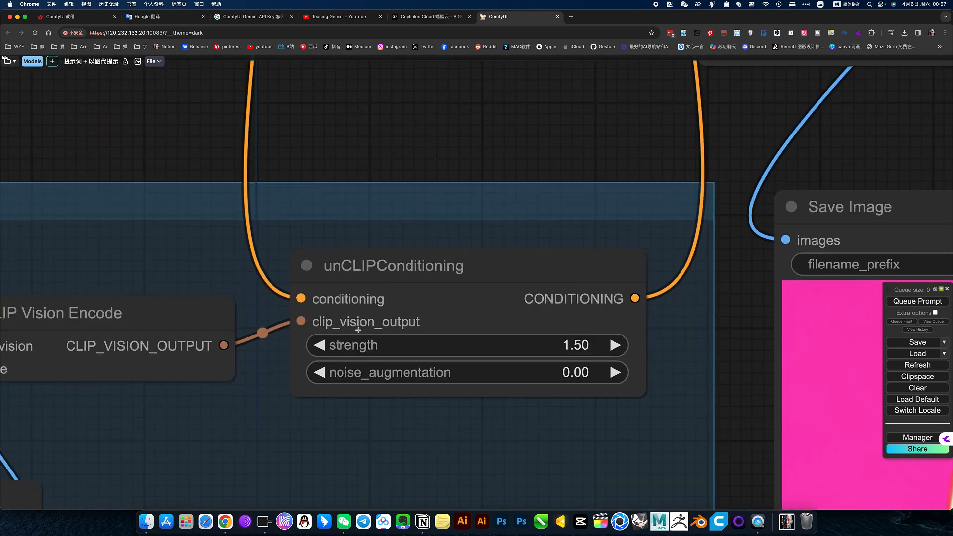
mouse_move(405, 333)
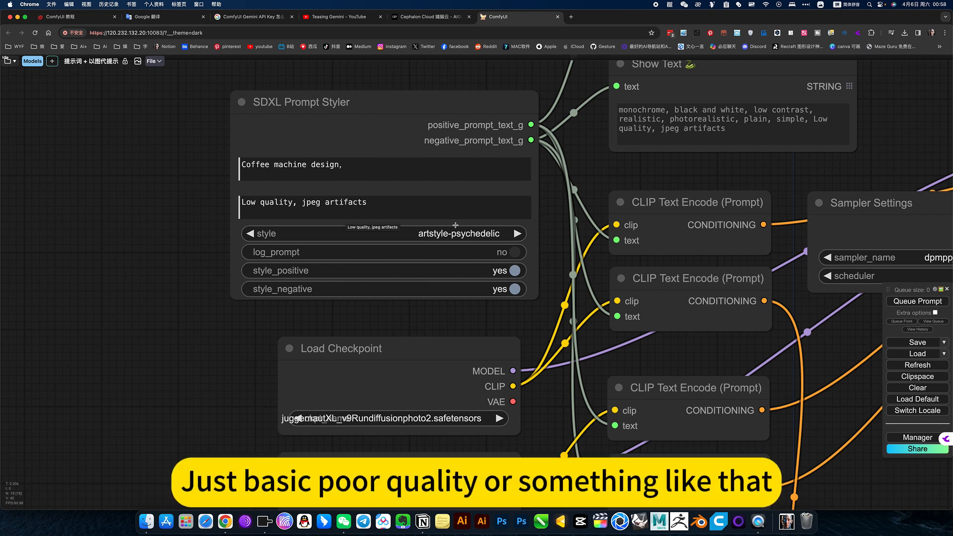
- Keep the artstyle-psychedelic style and copy the styled positive prompt from the Show Text node
click(456, 234)
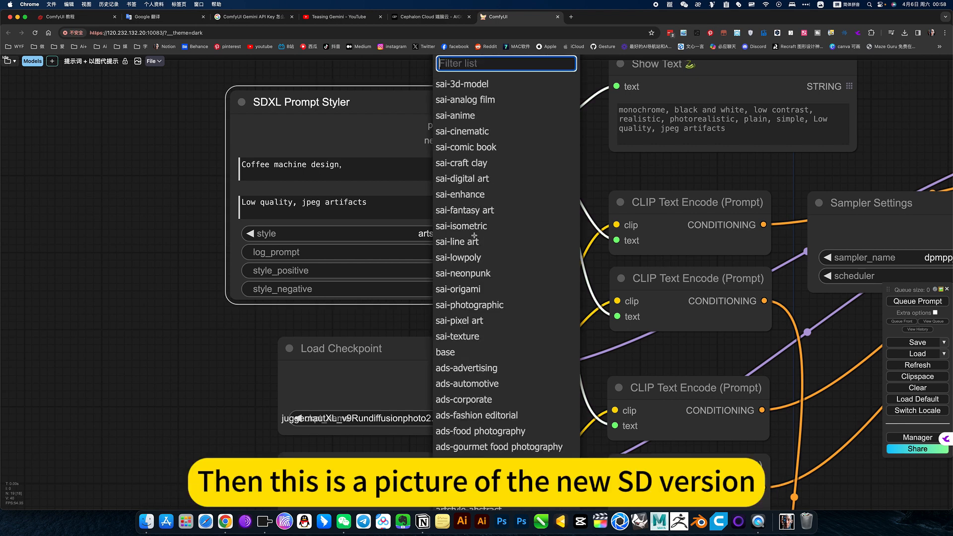
mouse_move(443, 219)
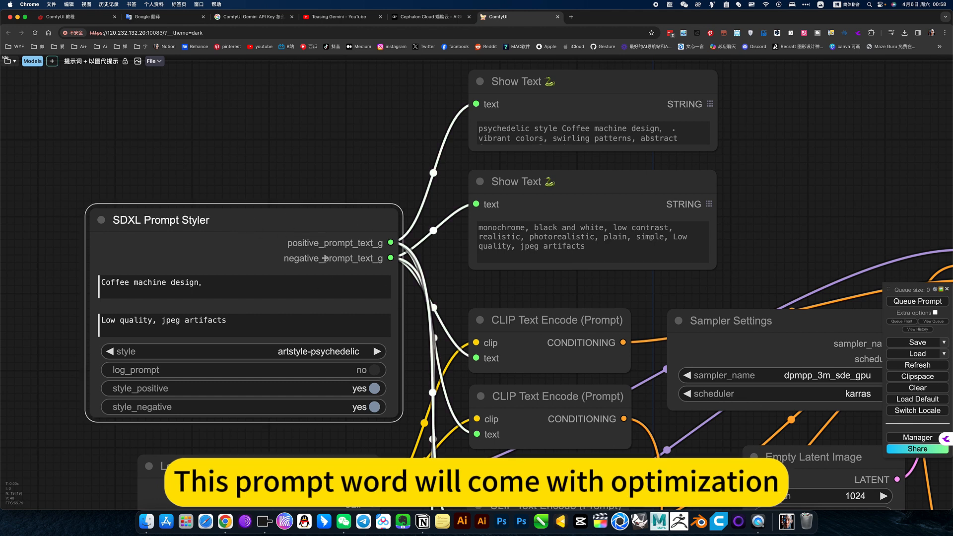
click(234, 286)
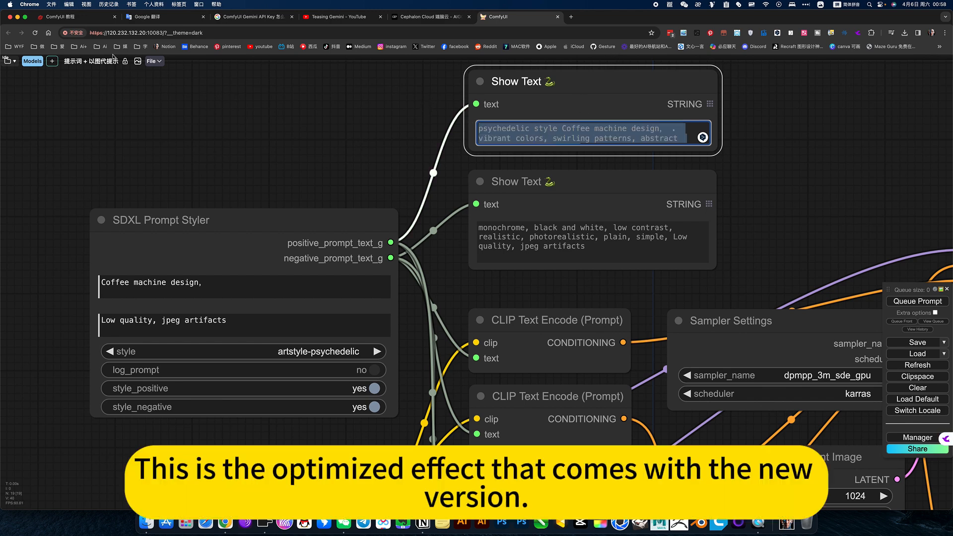
- Paste the psychedelic coffee machine prompt into Google Translate for a Chinese rendering, then return to ComfyUI
click(149, 16)
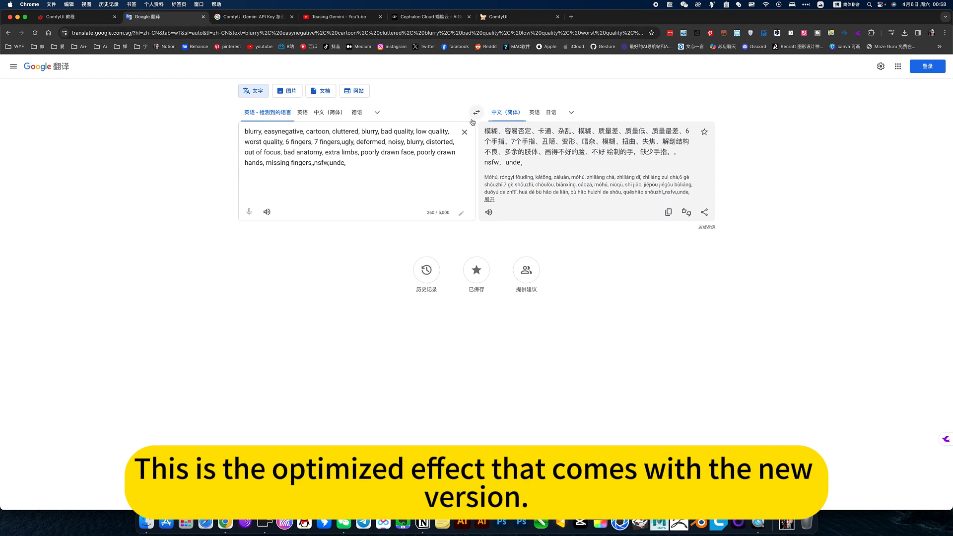
text(psychedelic style Coffee machine design, . vibrant colors, swirling patterns, abstract forms, surreal, trippy)
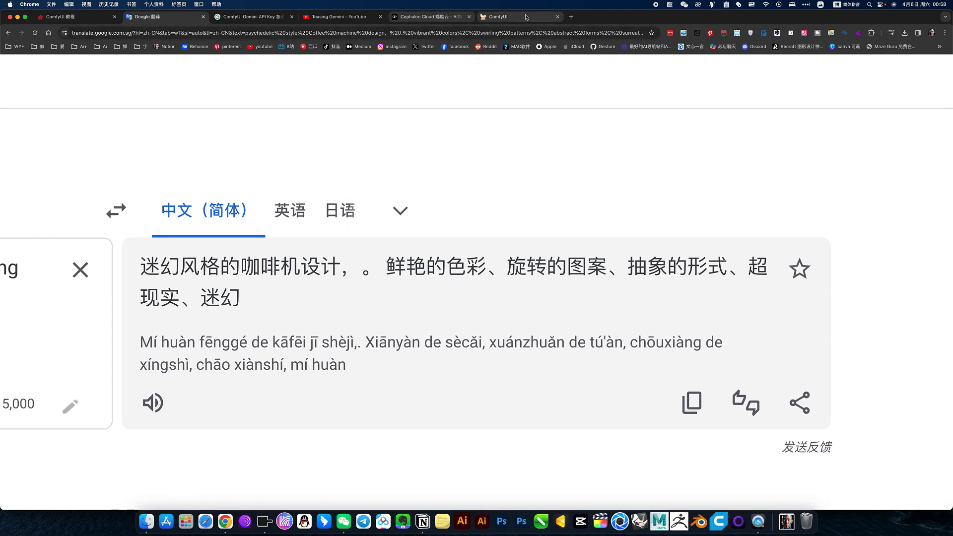
click(501, 16)
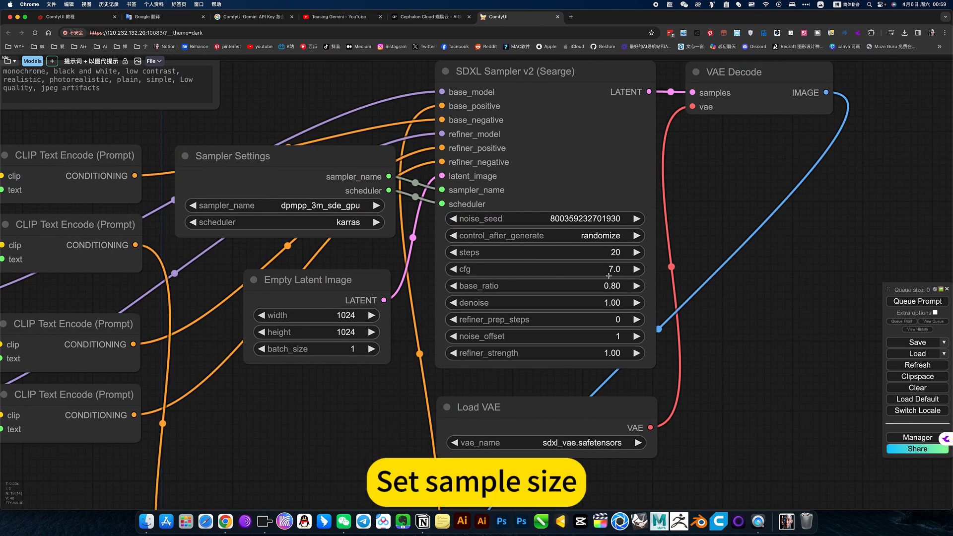
mouse_move(348, 228)
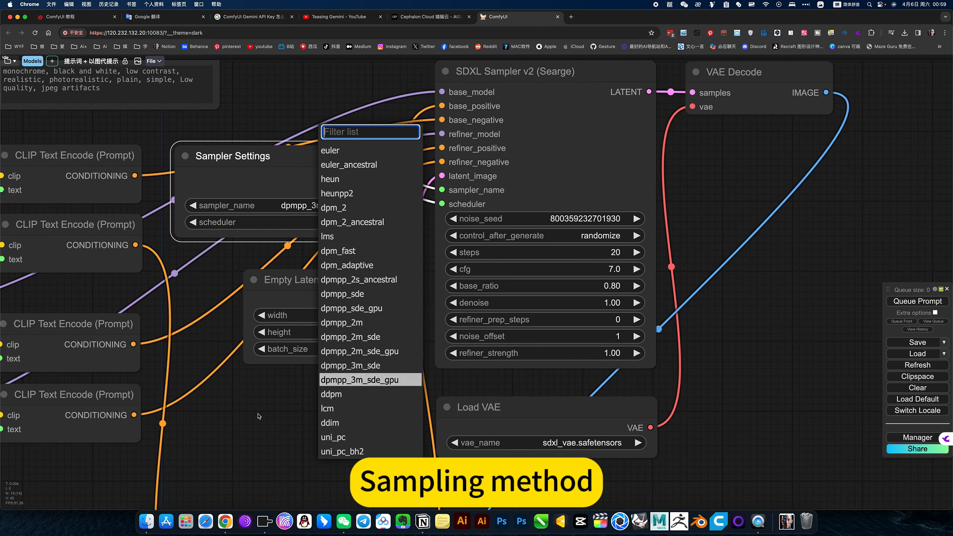
click(370, 379)
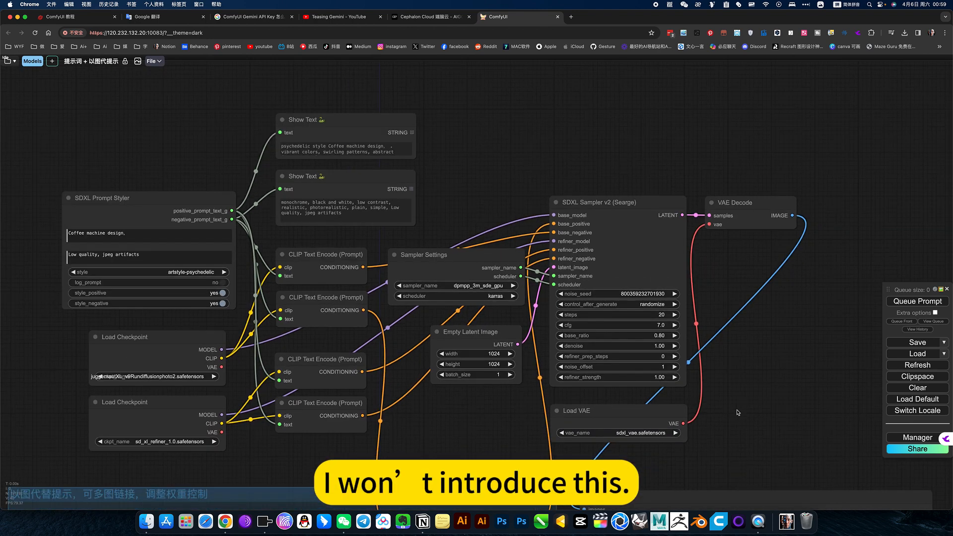
scroll(down, 3)
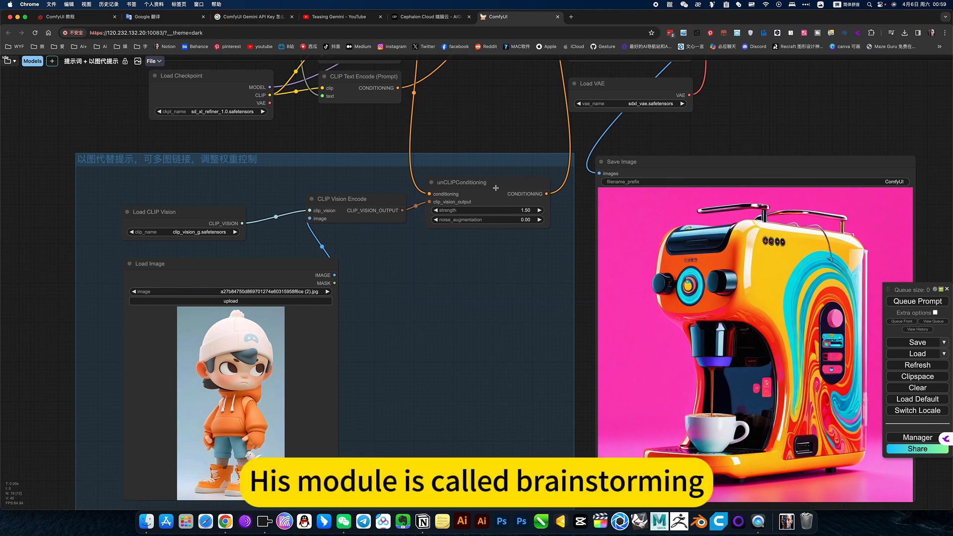
mouse_move(486, 197)
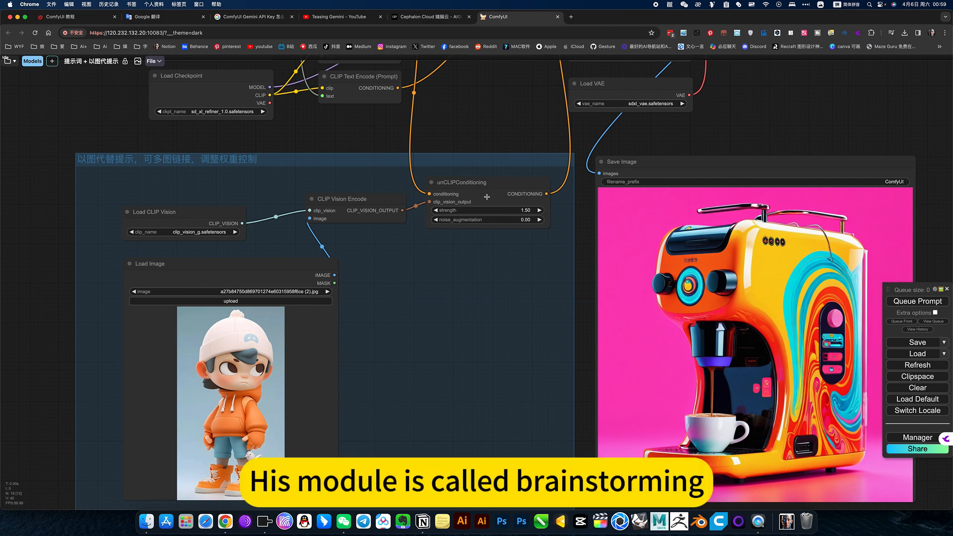
scroll(down, 3)
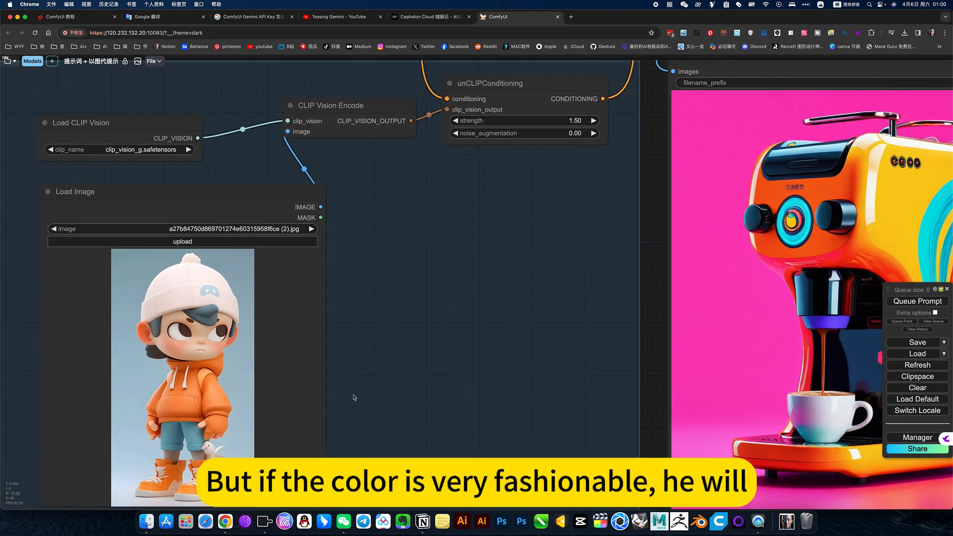
mouse_move(651, 338)
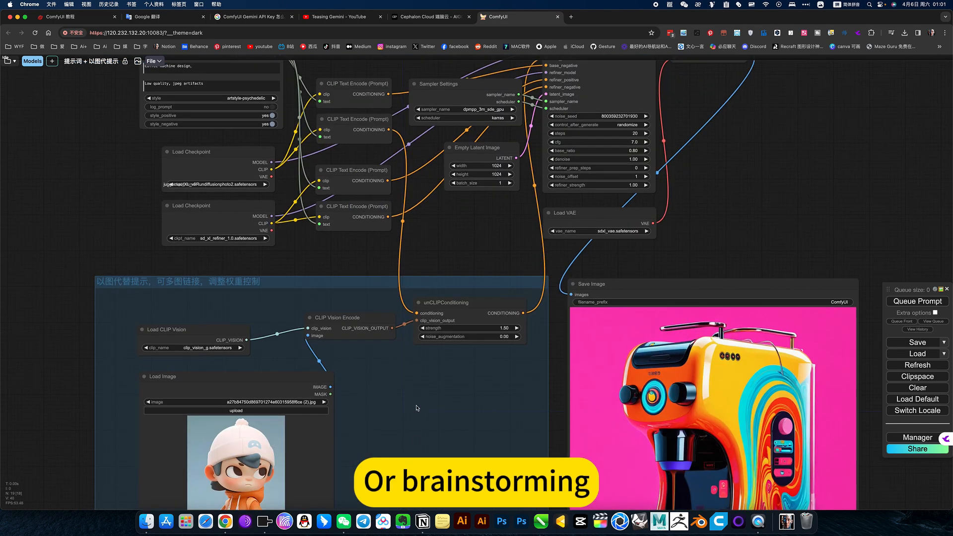
- Load the 提示词 + 以图代提示 workflow from the saved workflows folder in the Workspace sidebar
scroll(down, 3)
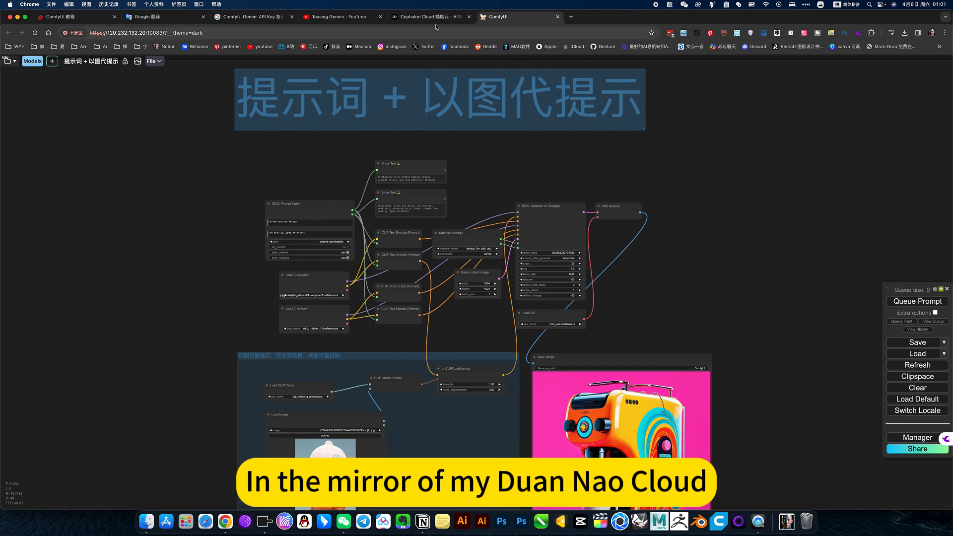
click(429, 16)
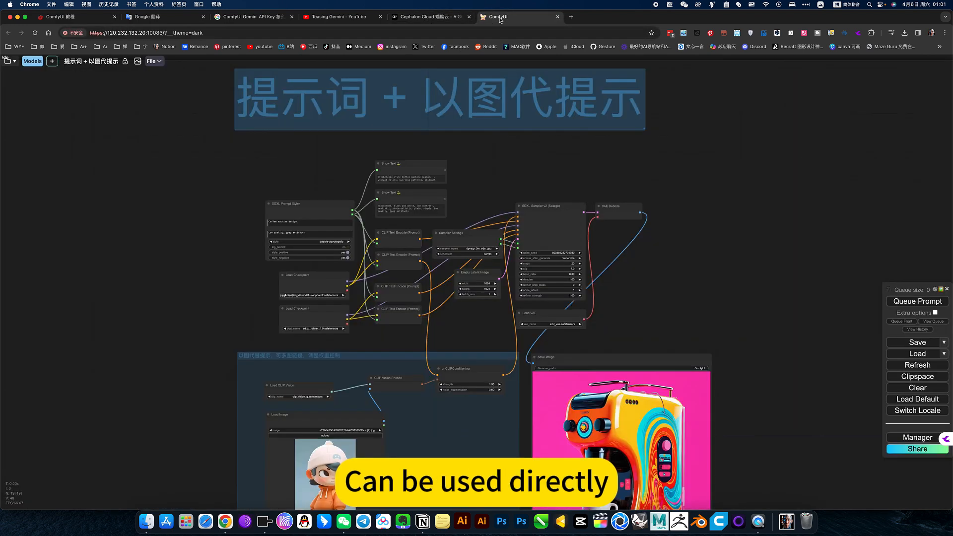
click(8, 61)
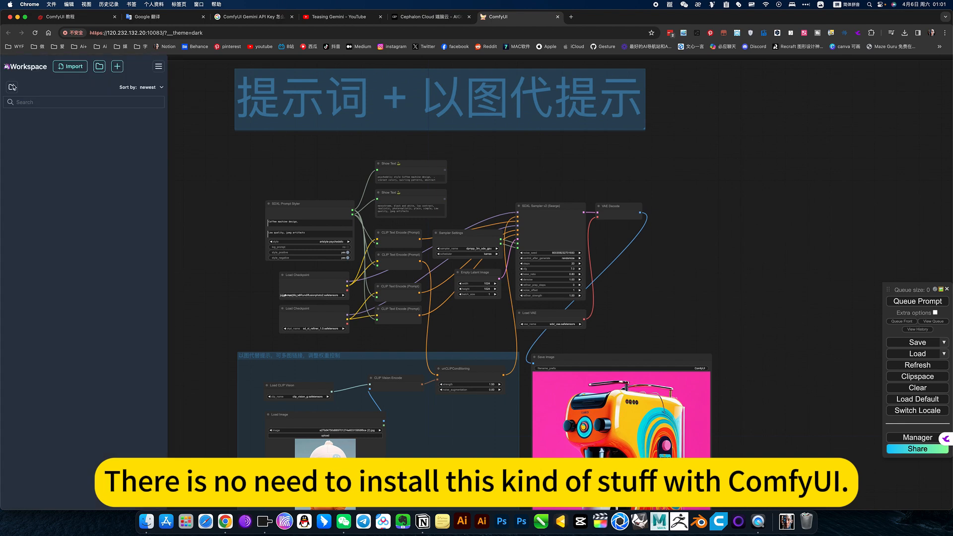
click(12, 87)
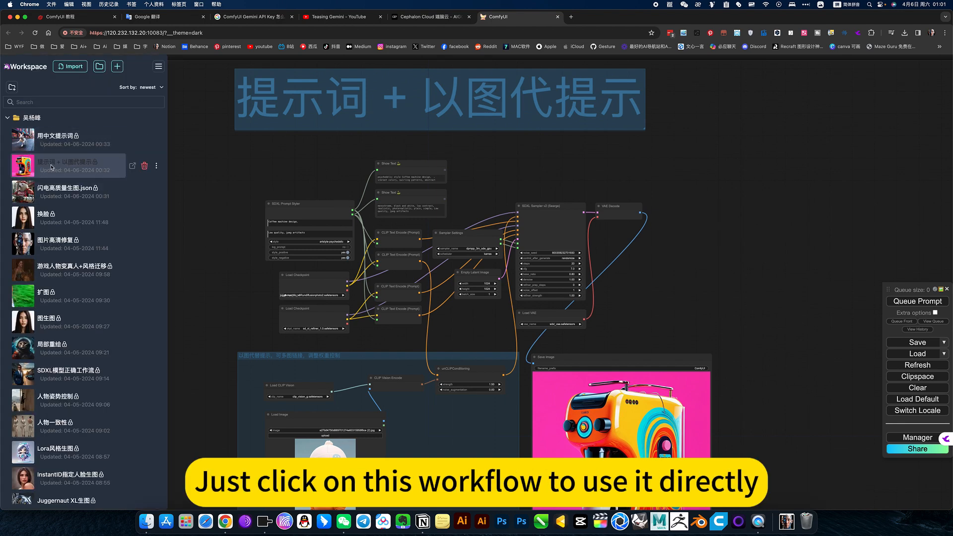
click(69, 166)
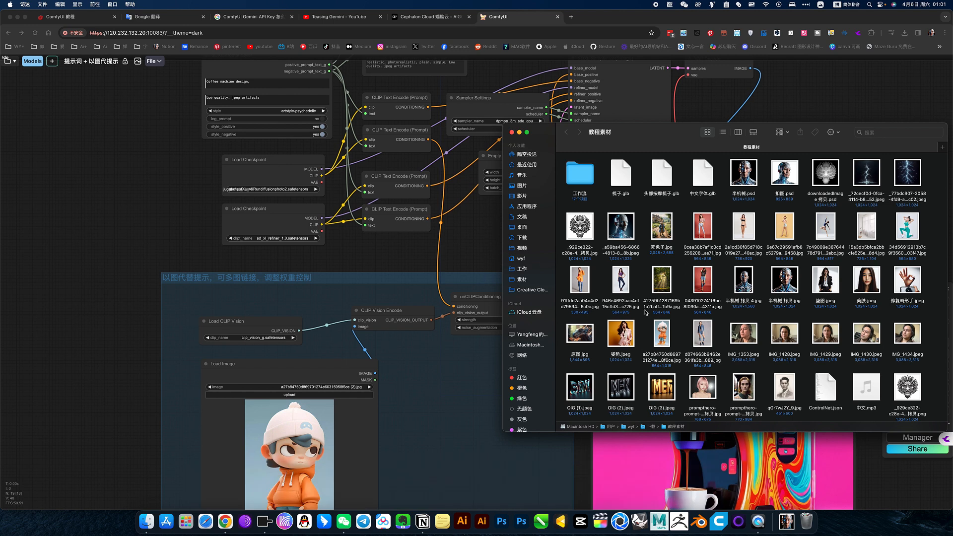
- Queue the workflow with the dragon reference image to generate a psychedelic machine image
scroll(down, 3)
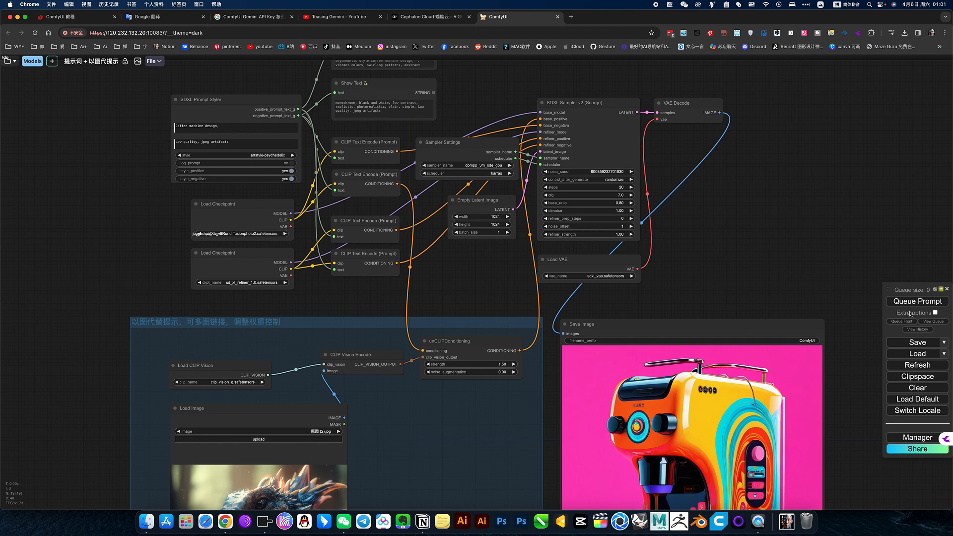
click(917, 301)
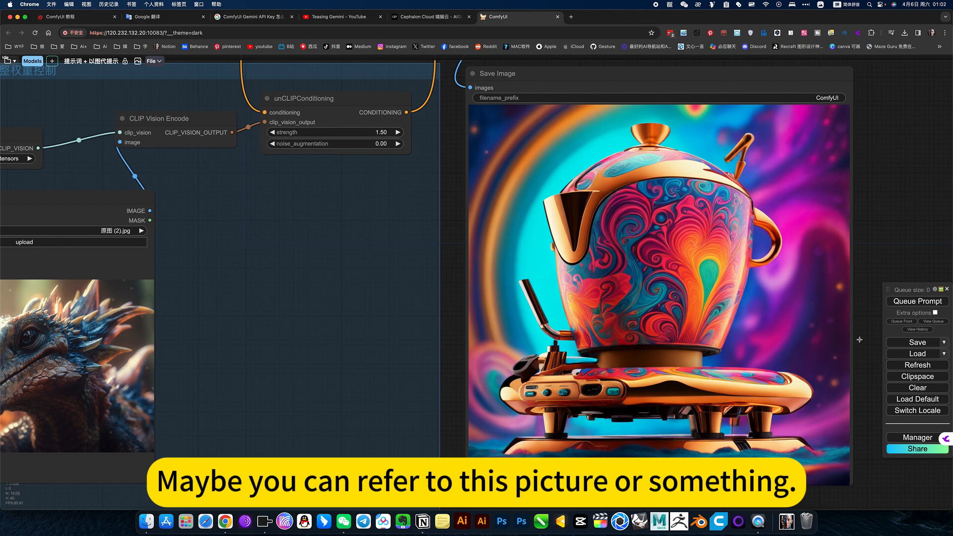
click(917, 302)
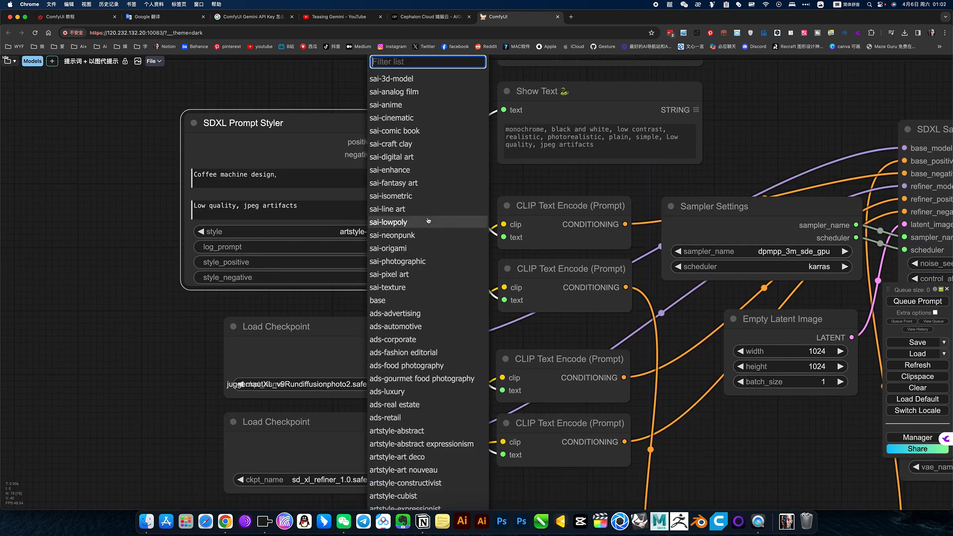
- Switch the SDXL Prompt Styler to sai-photographic and queue a photographic coffee machine render
click(397, 261)
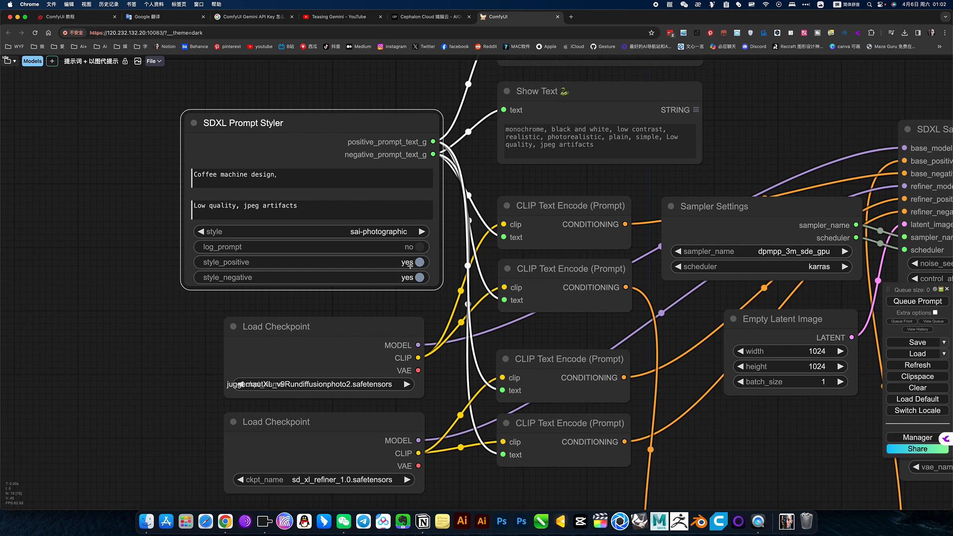
click(917, 302)
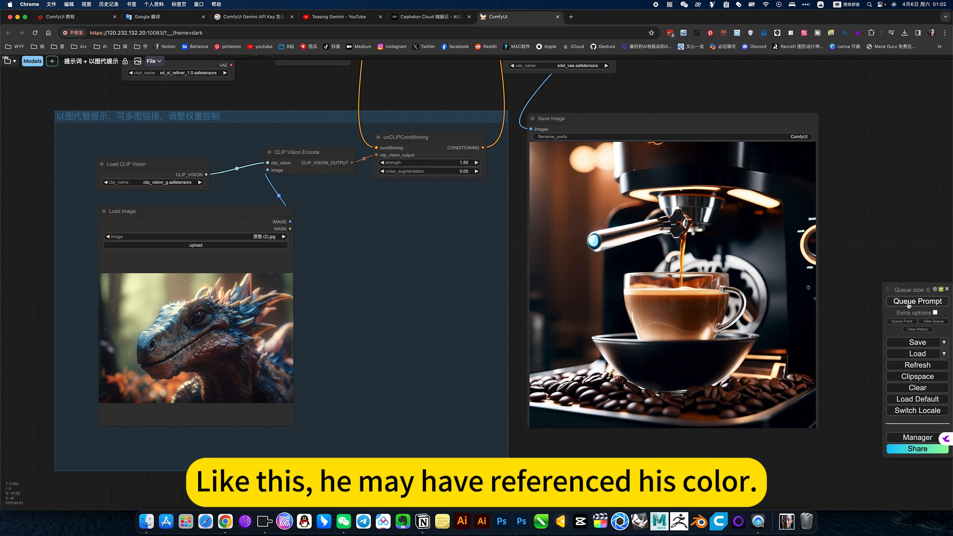
- Queue two more runs, producing a red coffee machine and a silver espresso machine
click(917, 302)
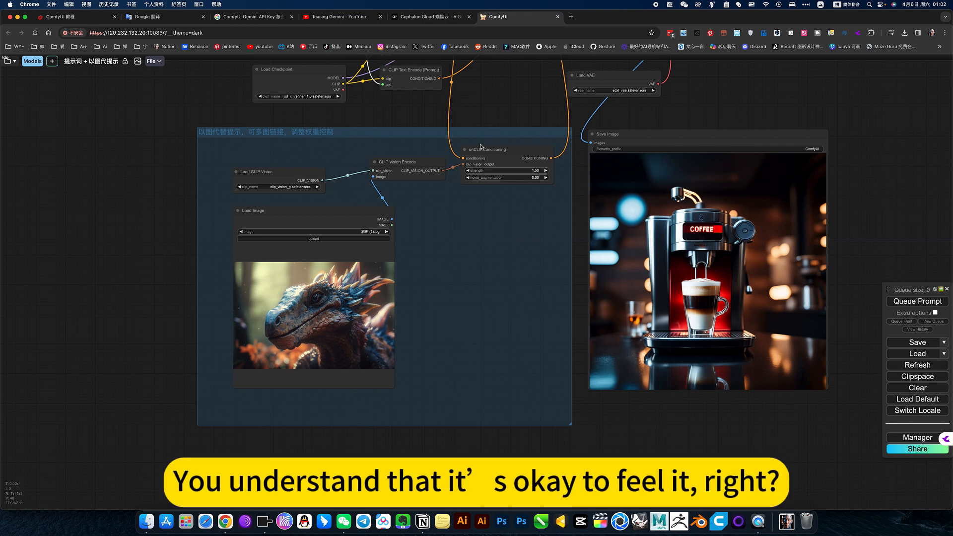
mouse_move(381, 264)
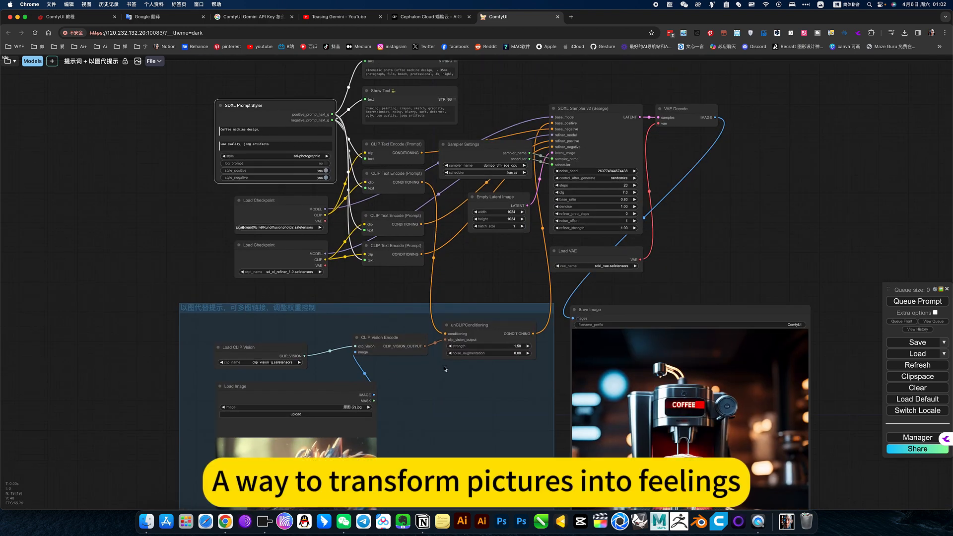
mouse_move(537, 284)
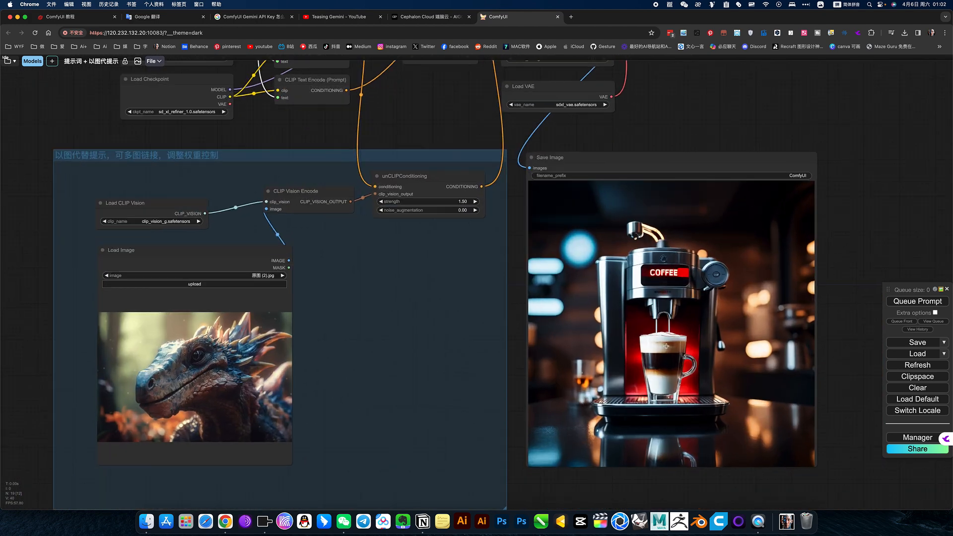
click(917, 302)
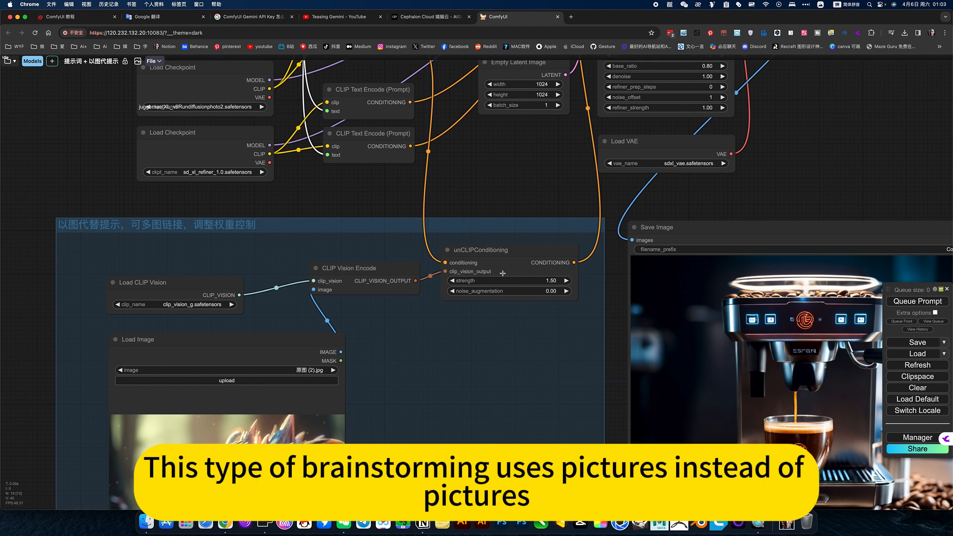
mouse_move(611, 368)
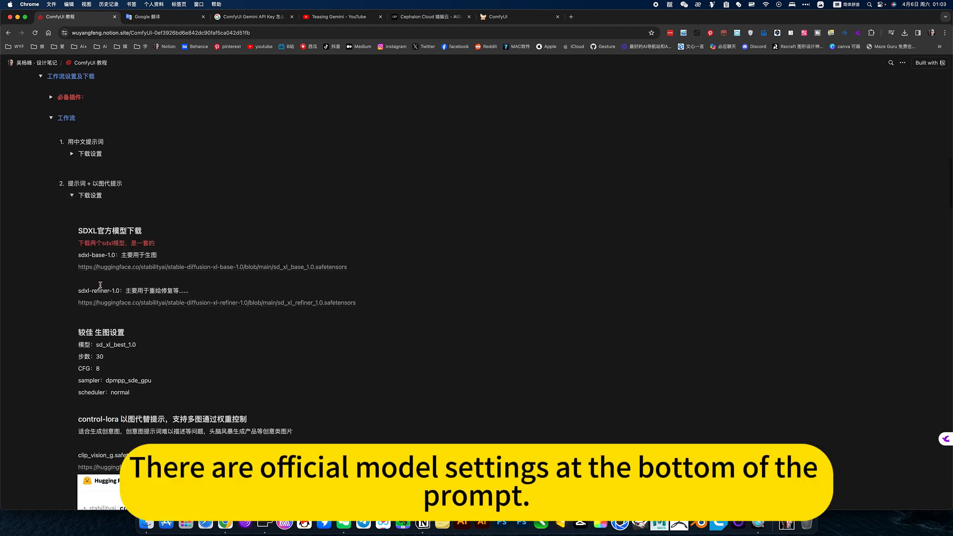
- Scroll the Notion tutorial past model downloads and node installs to the workflow JSON preview section
scroll(down, 3)
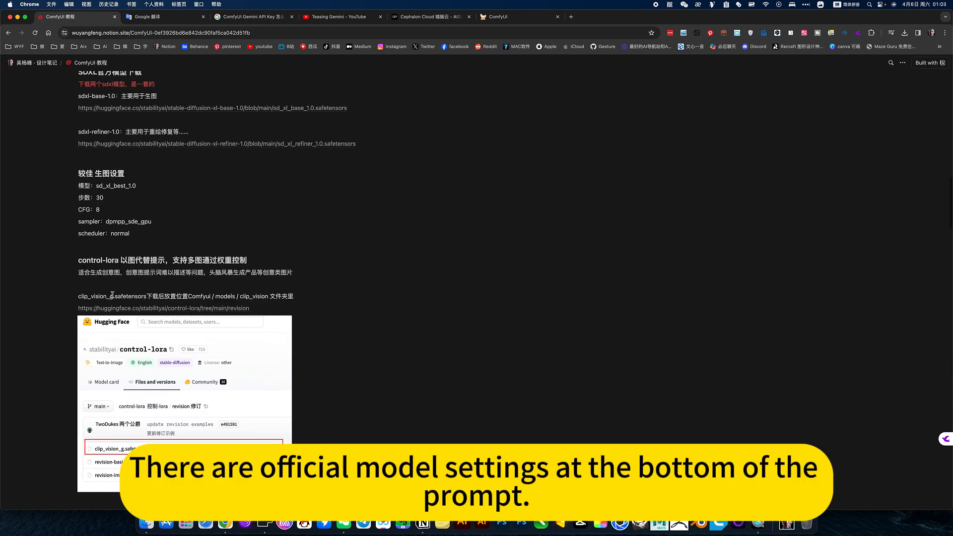
scroll(down, 3)
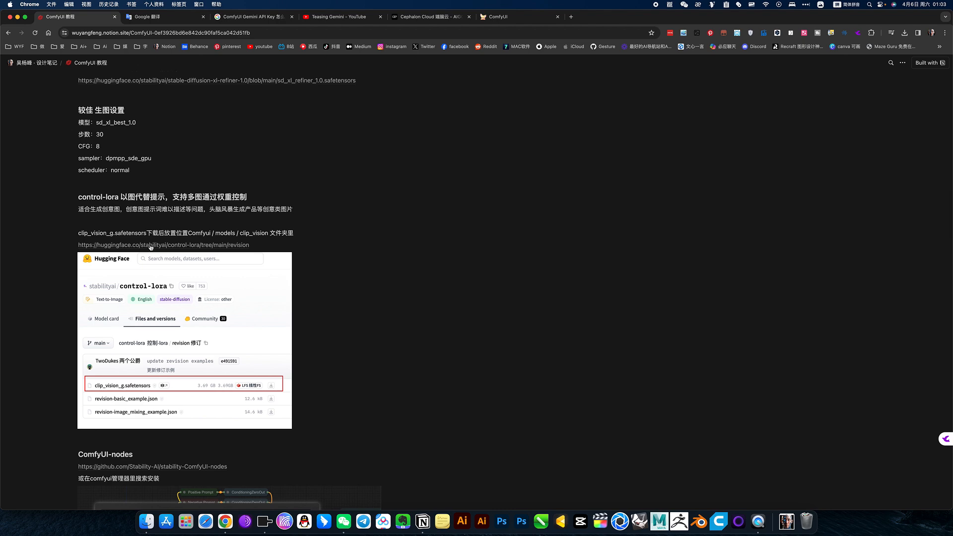
scroll(down, 3)
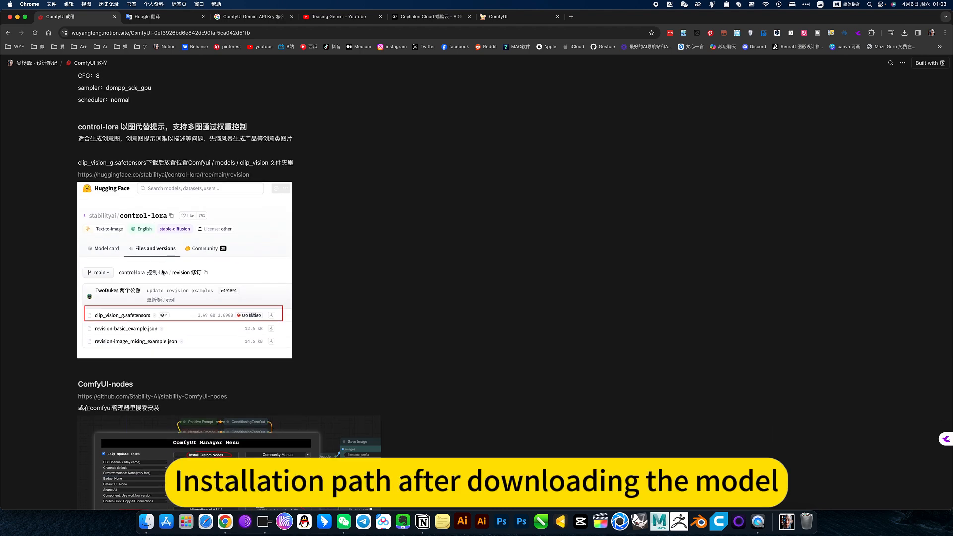
scroll(down, 3)
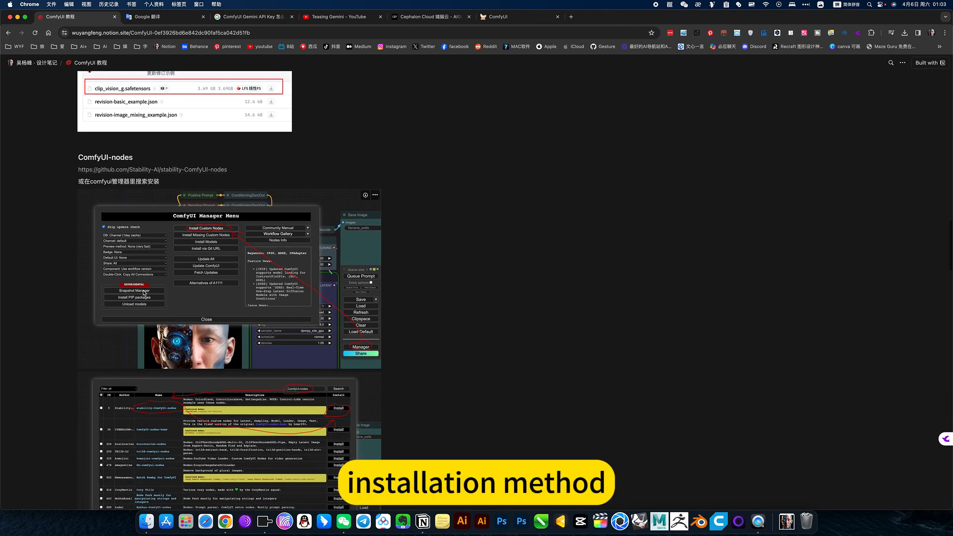
scroll(down, 3)
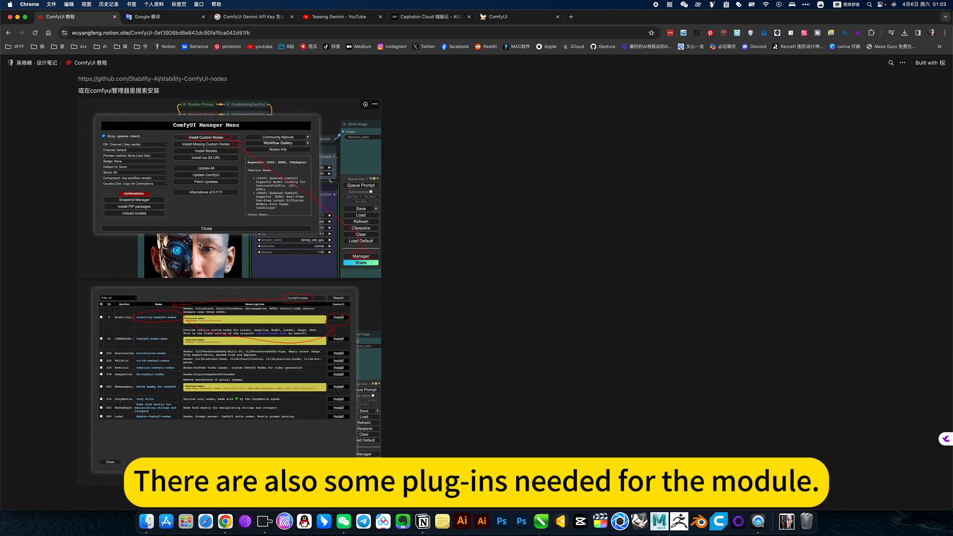
scroll(down, 3)
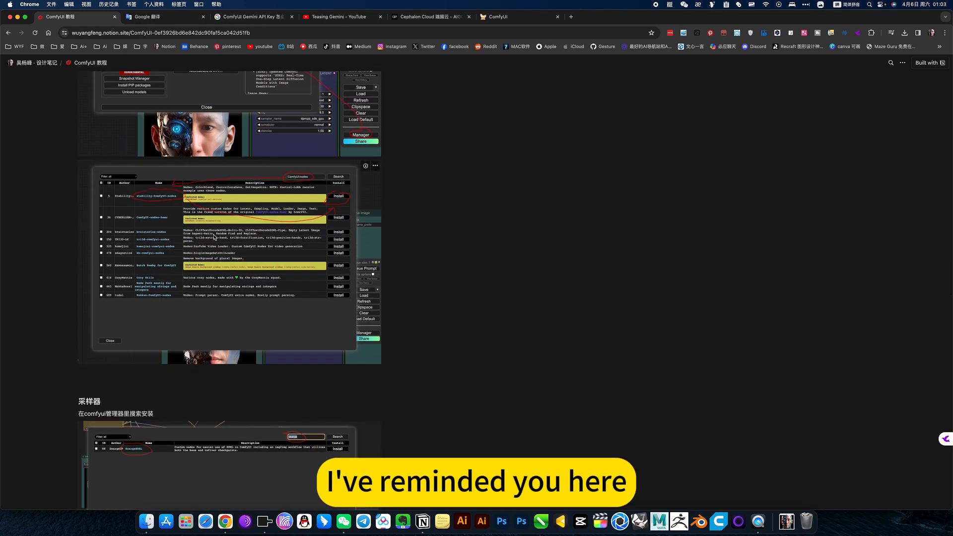
scroll(down, 3)
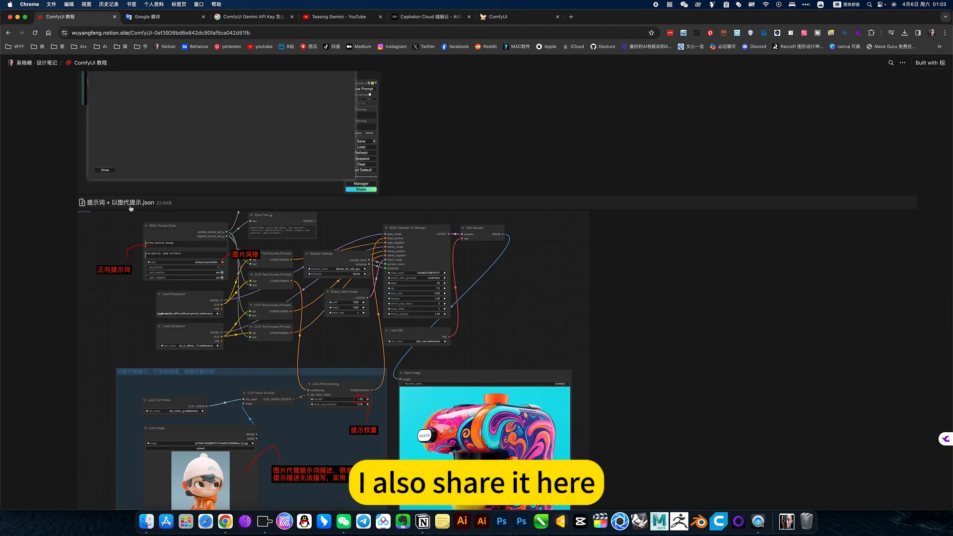
click(105, 169)
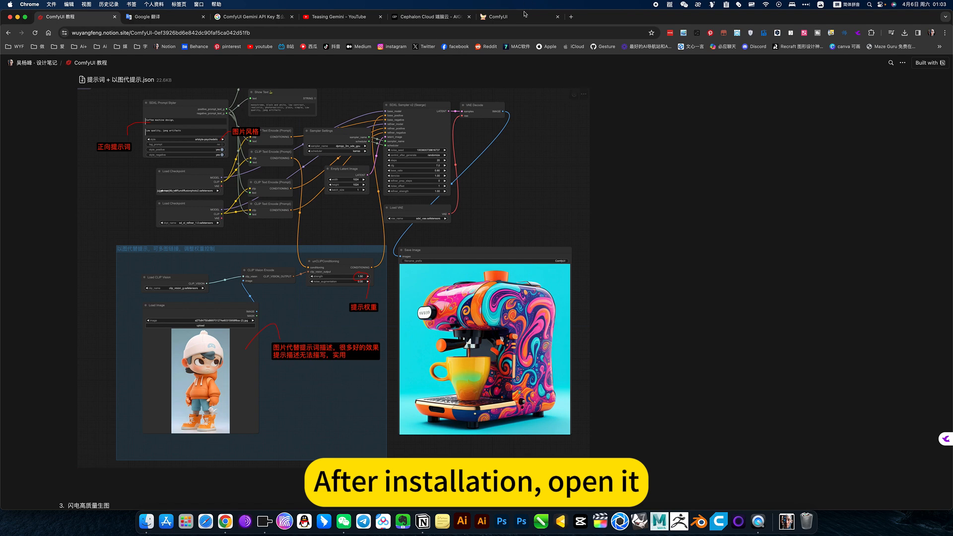
- Switch back to the ComfyUI tab and zoom to the dragon reference group and espresso machine output
click(495, 16)
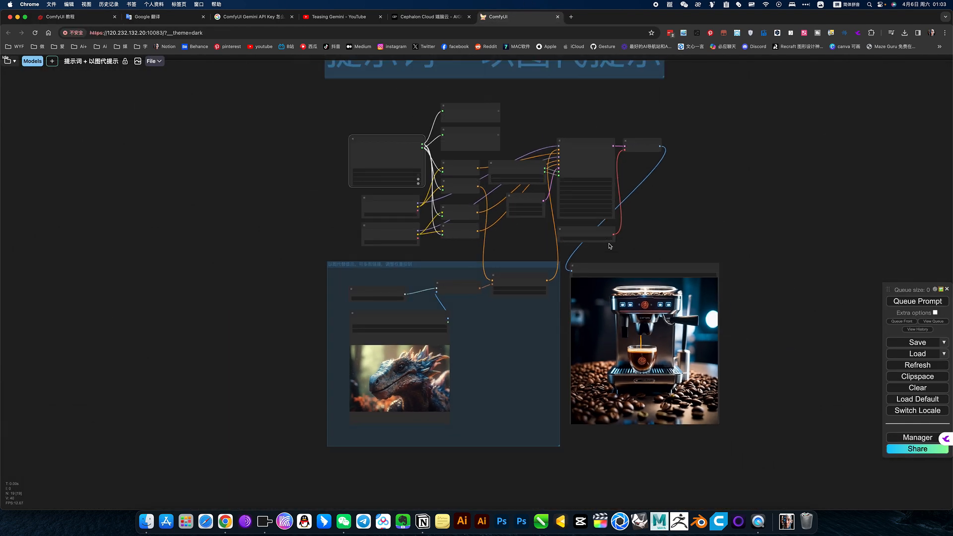
click(429, 15)
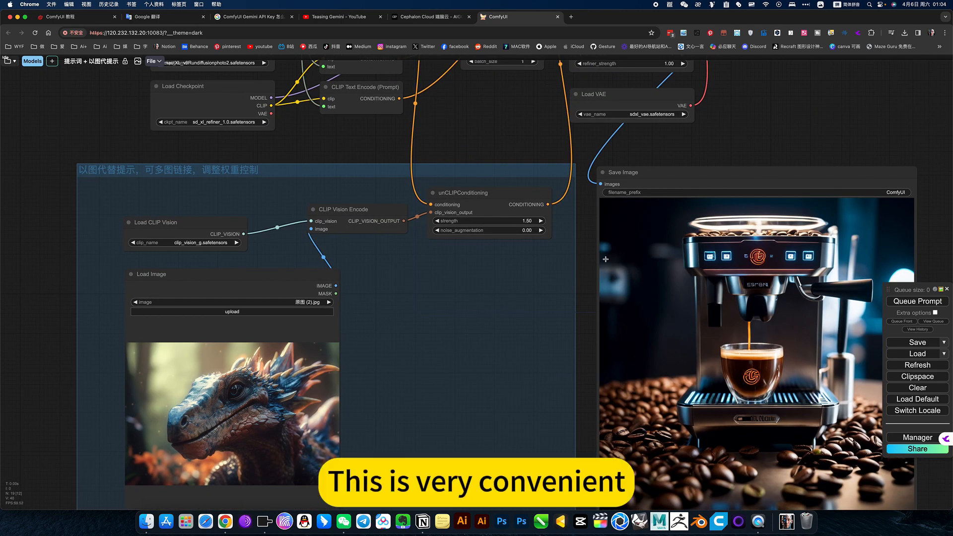
scroll(down, 3)
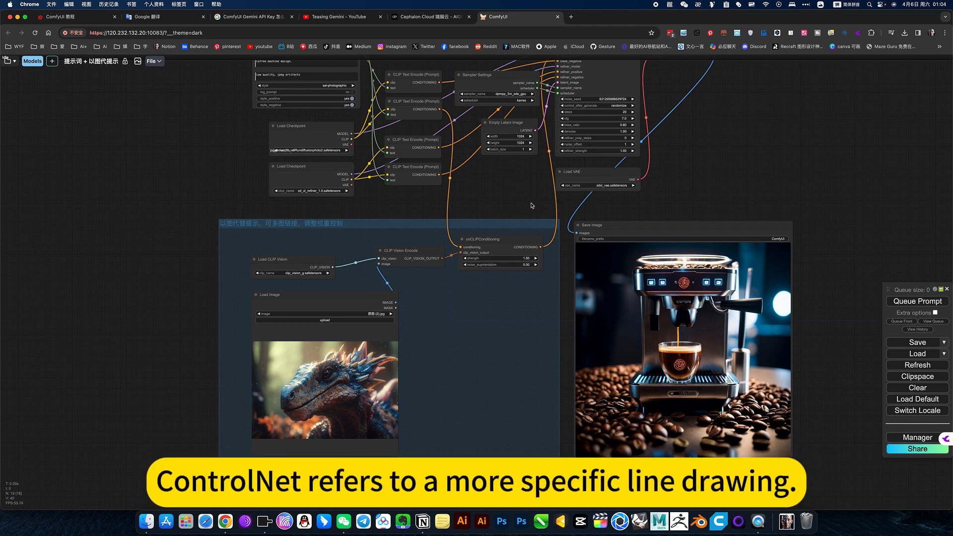
mouse_move(496, 228)
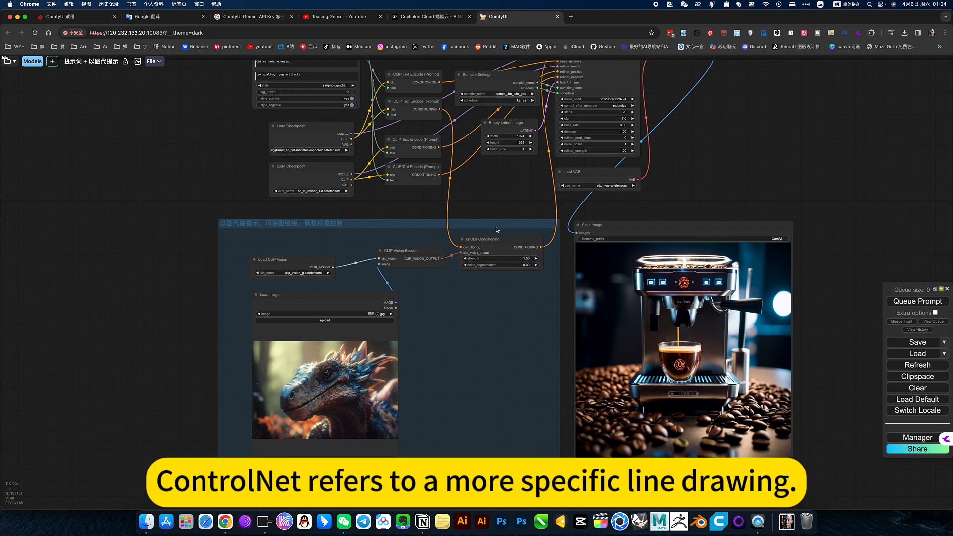